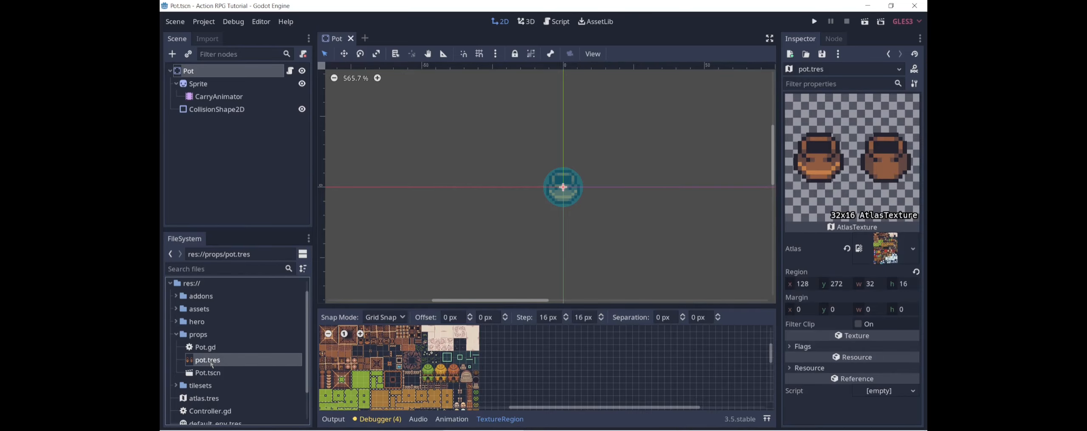
mouse_move(237, 355)
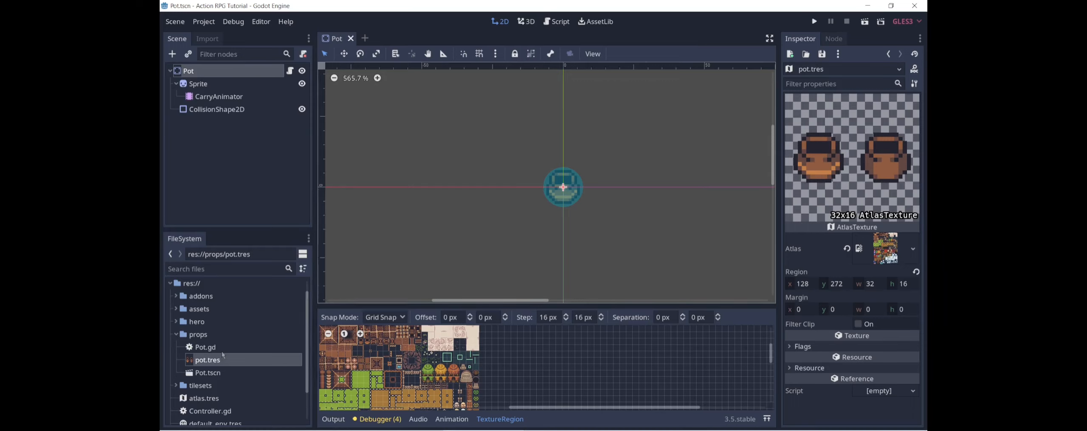
mouse_move(914, 279)
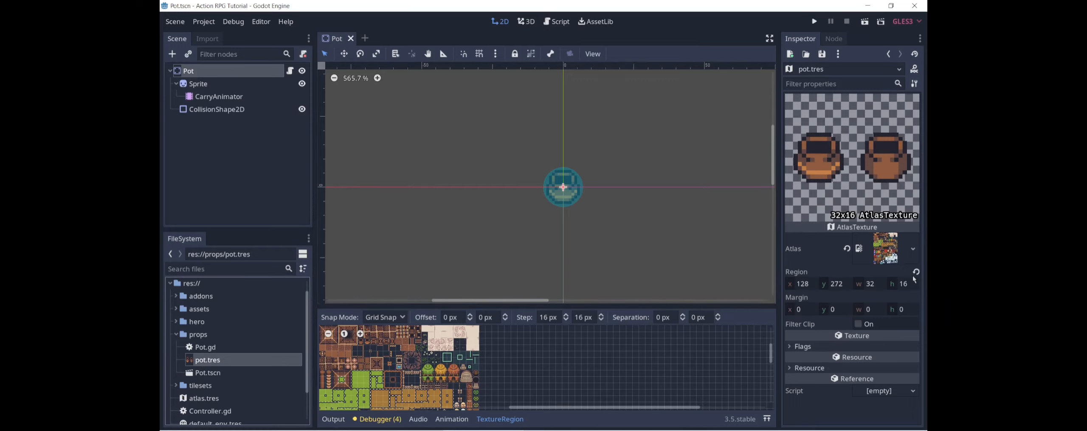
mouse_move(877, 289)
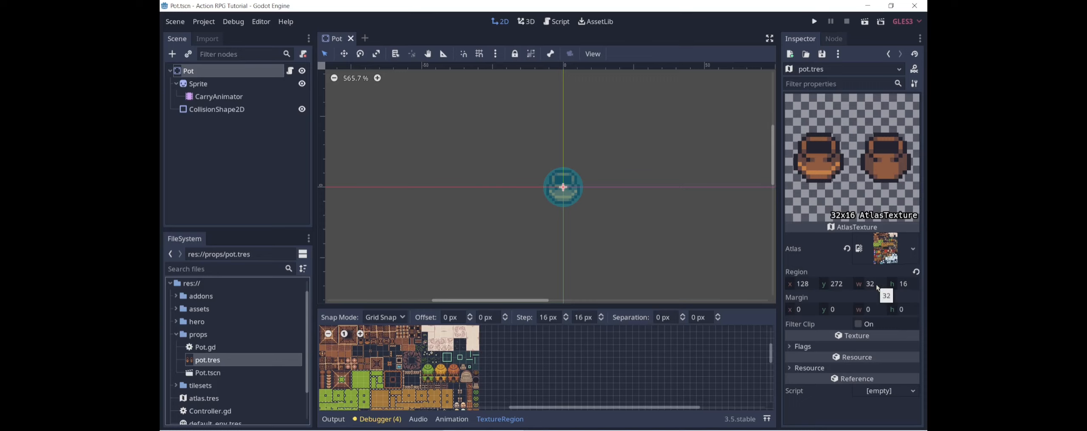
Step: Select the pot Sprite node to view its Inspector properties
left_click(199, 83)
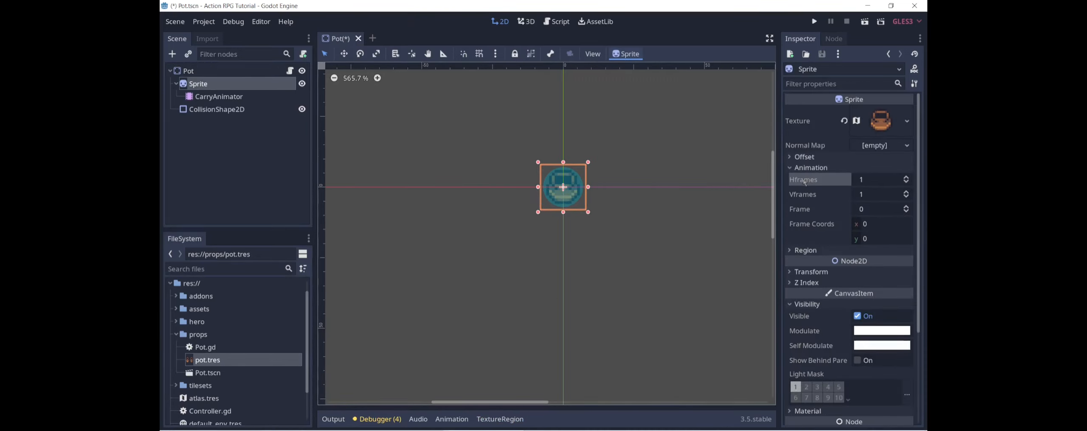
mouse_move(198, 83)
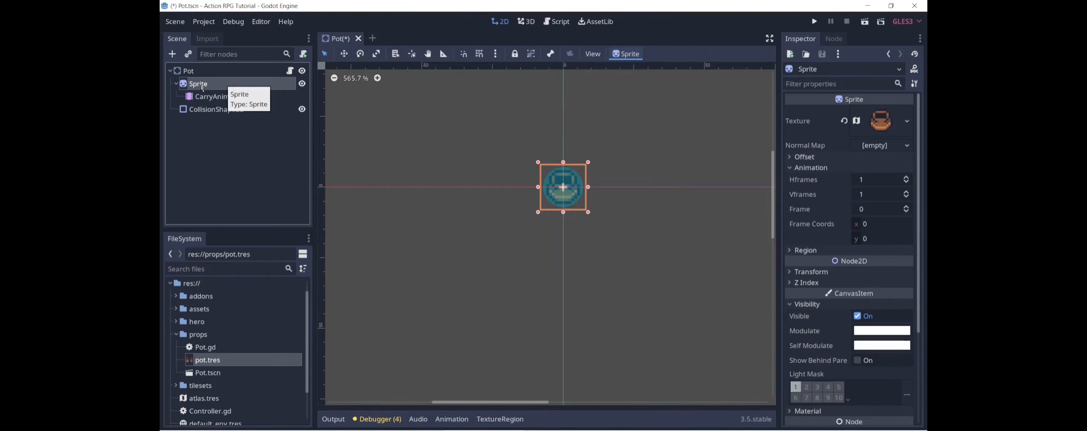
Step: Add Left and Right Sprite children under Sprite and change Sprite's type to Node2D
left_click(171, 53)
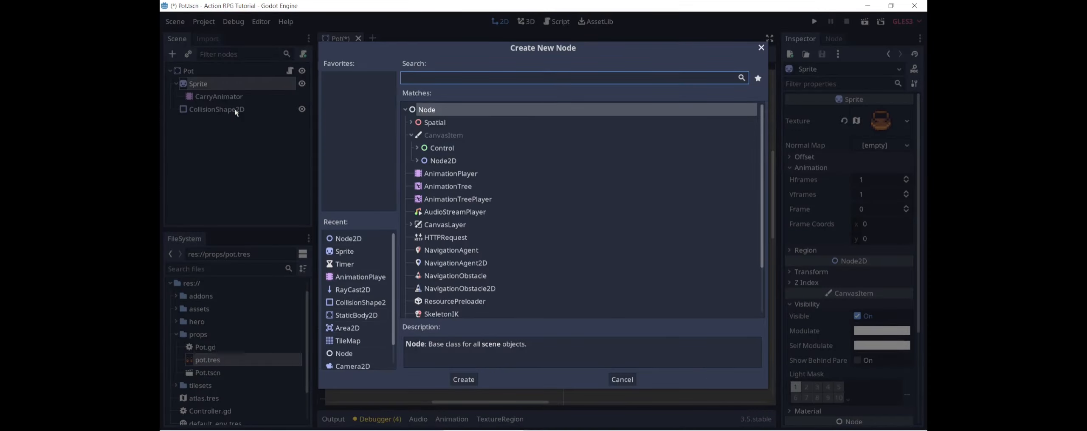
left_click(462, 380)
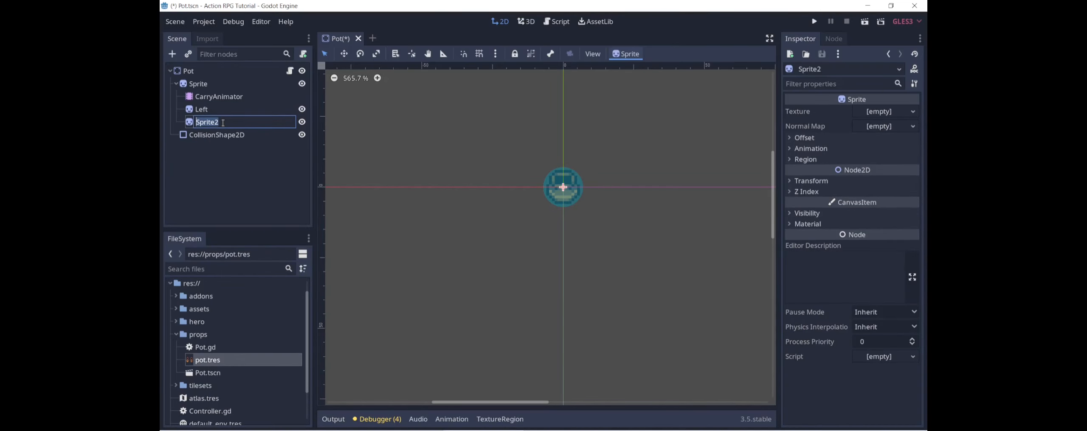
left_click(197, 84)
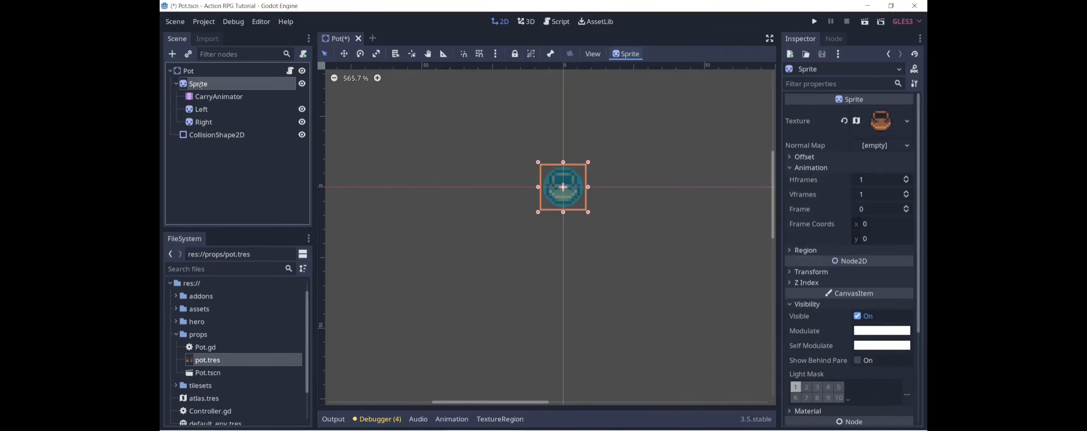
right_click(197, 84)
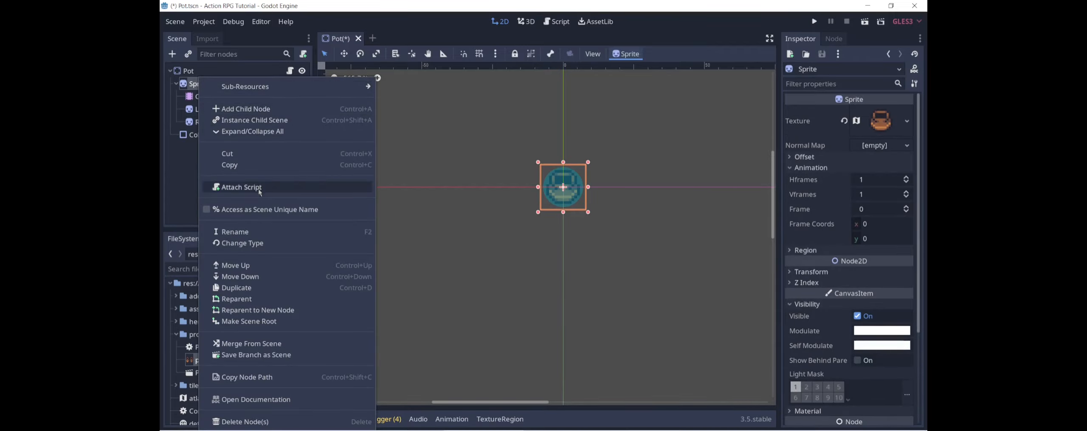
left_click(242, 242)
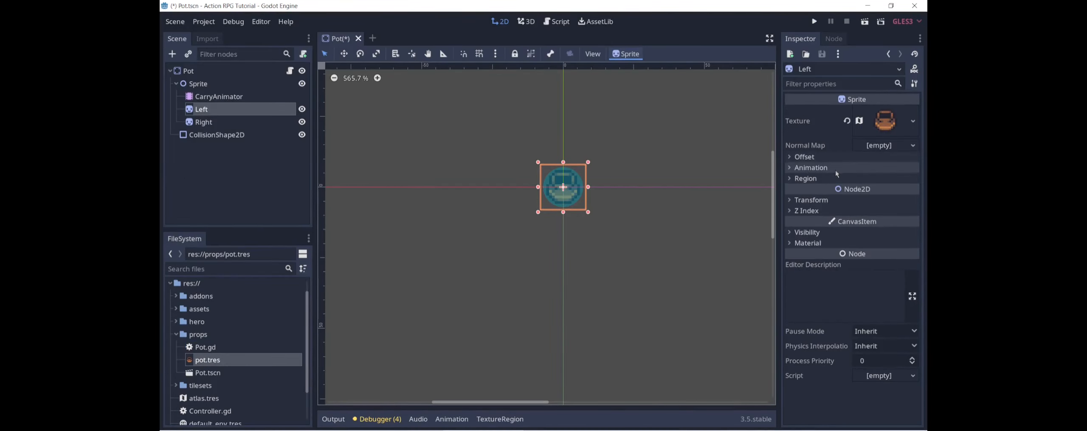
Step: Set Hframes 2 on Left and Right, give Right the pot texture at Frame 1
left_click(809, 167)
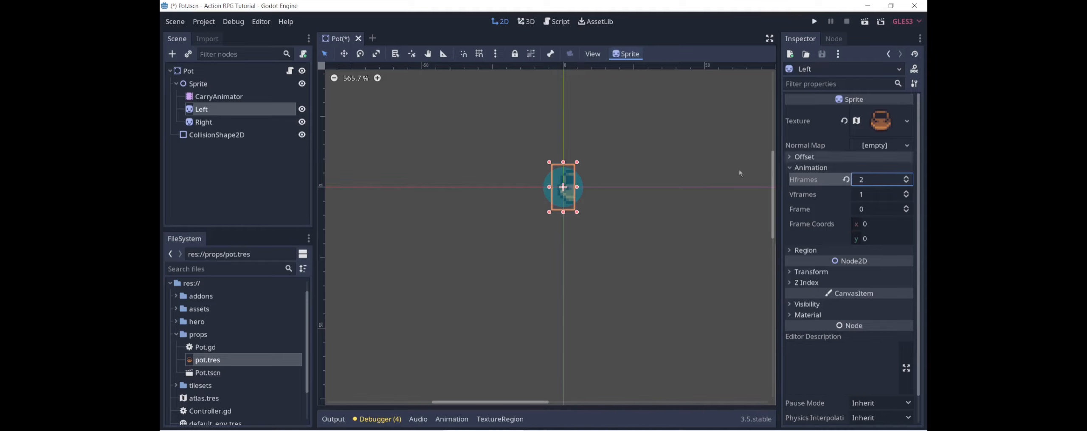
left_click(203, 122)
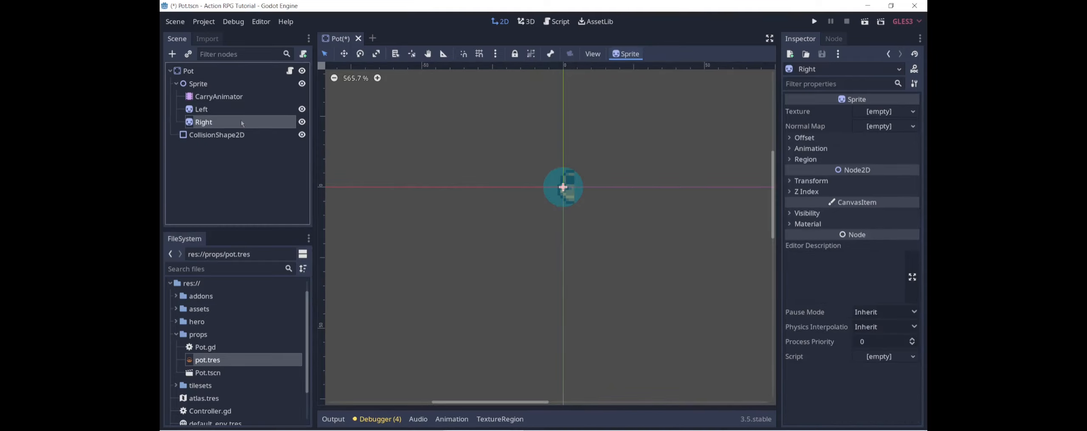
left_click(881, 111)
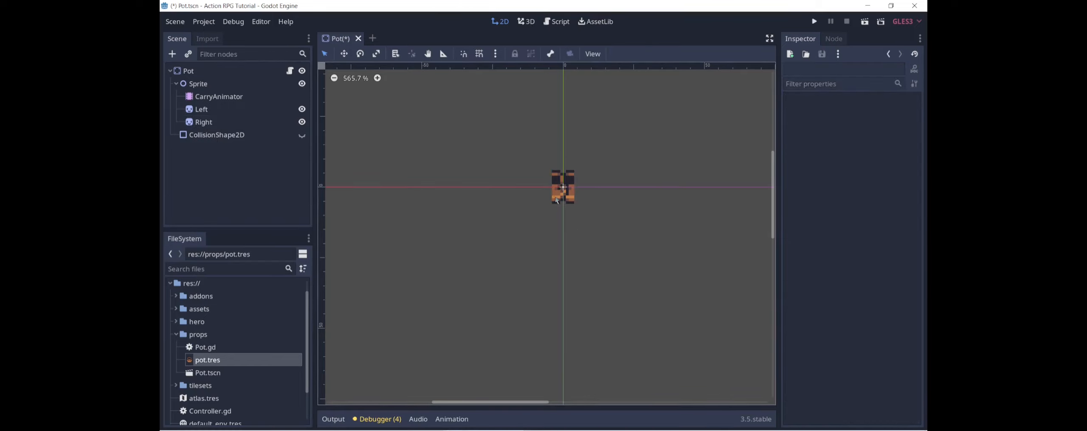
left_click(202, 123)
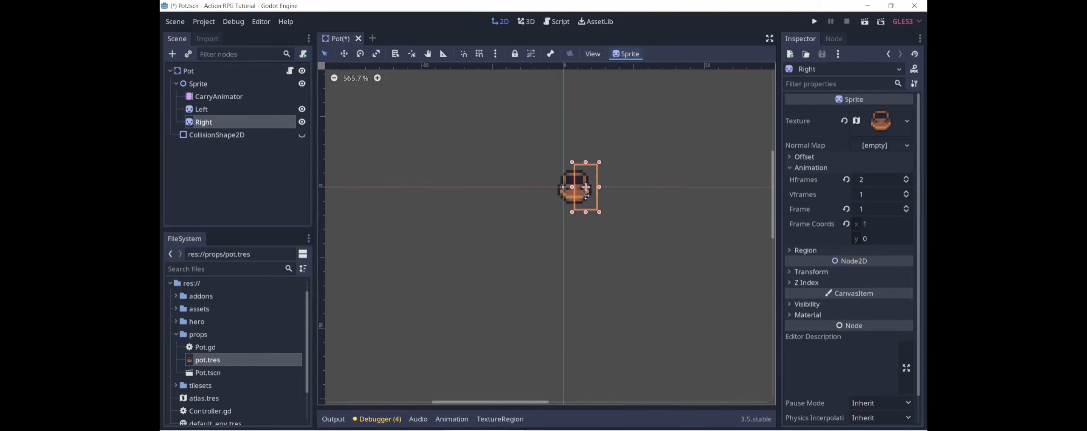
left_click(201, 109)
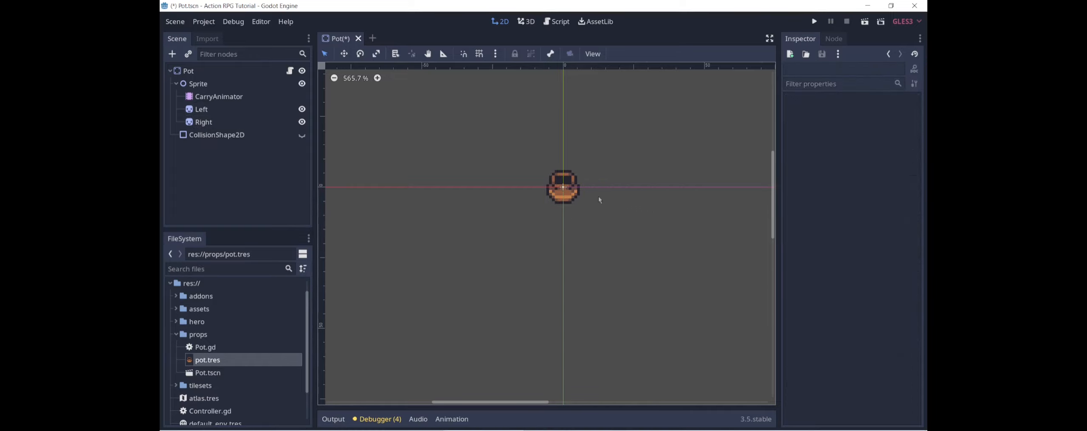
mouse_move(204, 110)
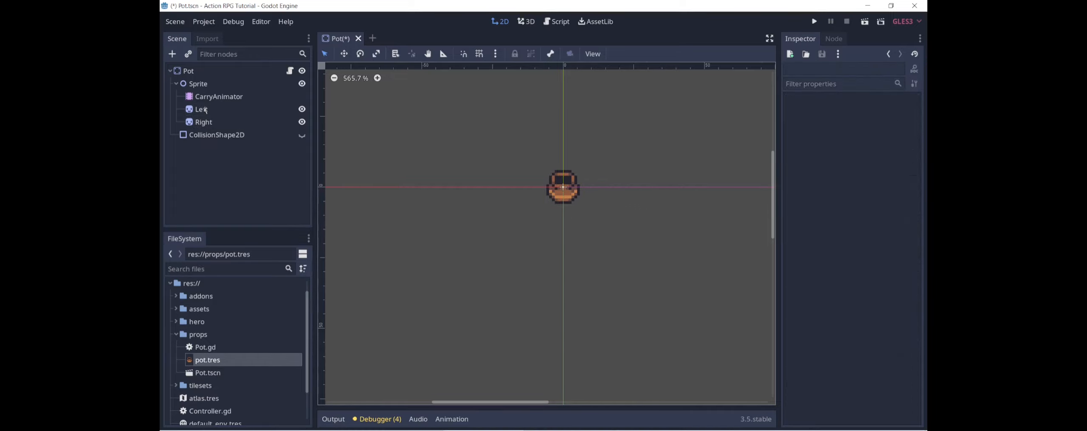
left_click(219, 97)
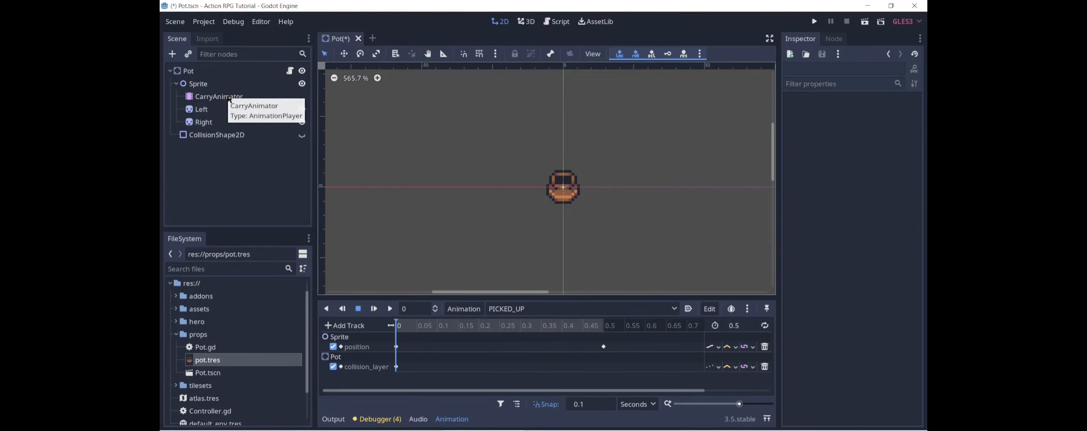
mouse_move(372, 152)
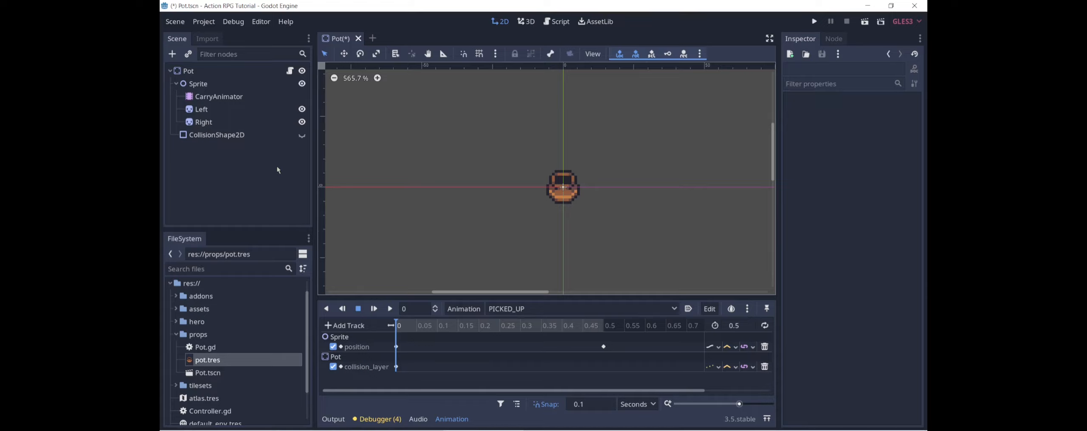
mouse_move(209, 96)
type("anima")
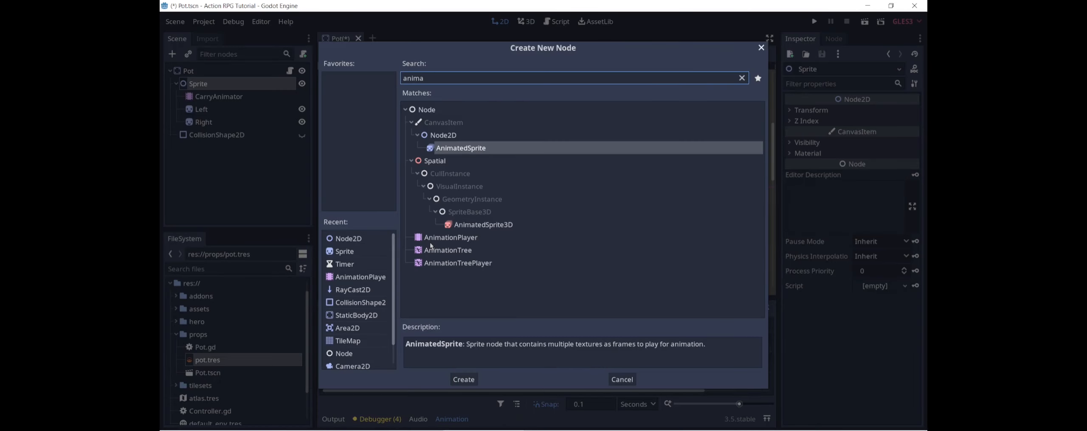
Step: Create the DestructionAnimator AnimationPlayer with a new empty SHATTER animation
left_click(463, 380)
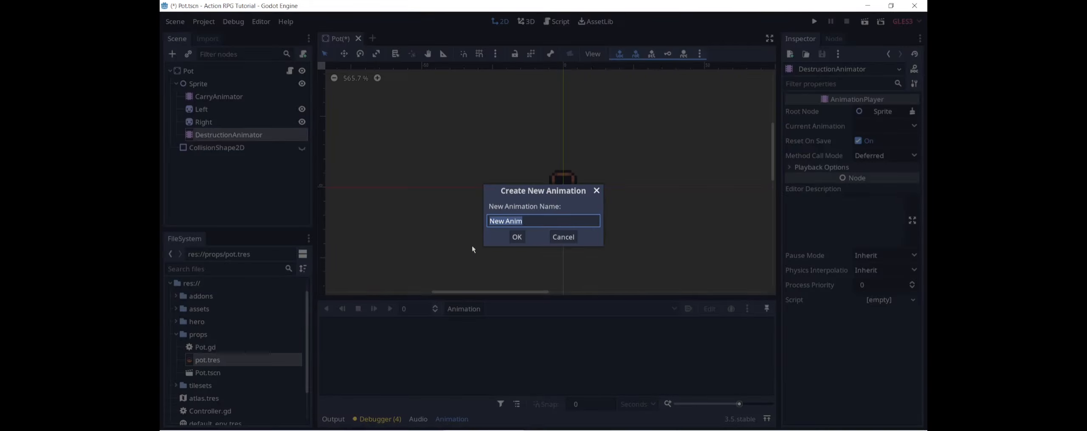
type("SHATT")
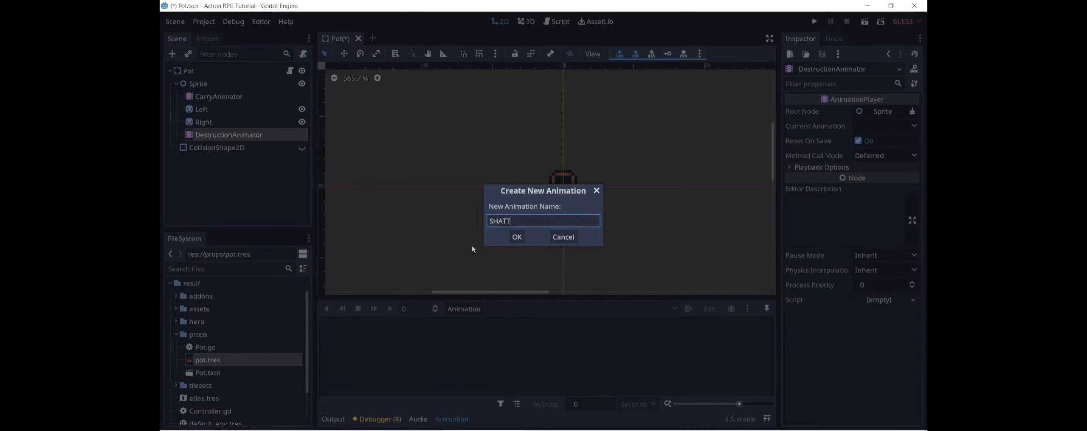
left_click(516, 237)
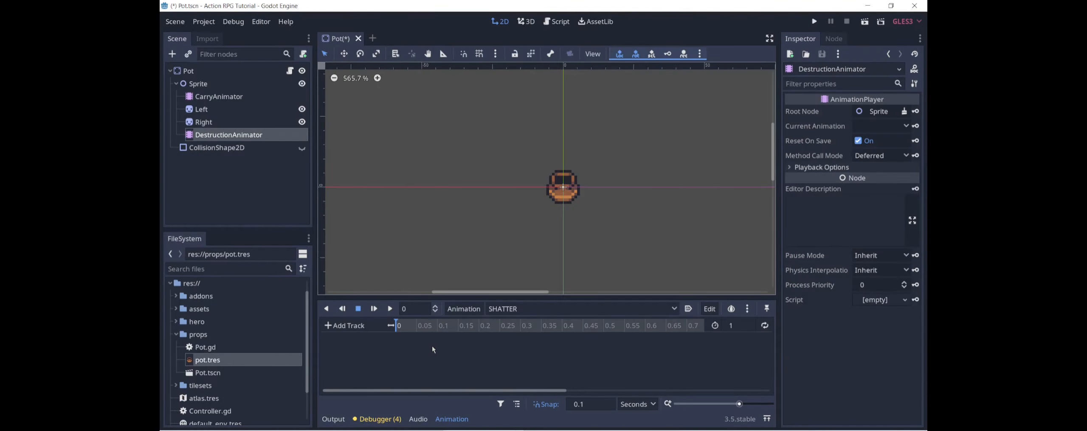
mouse_move(431, 344)
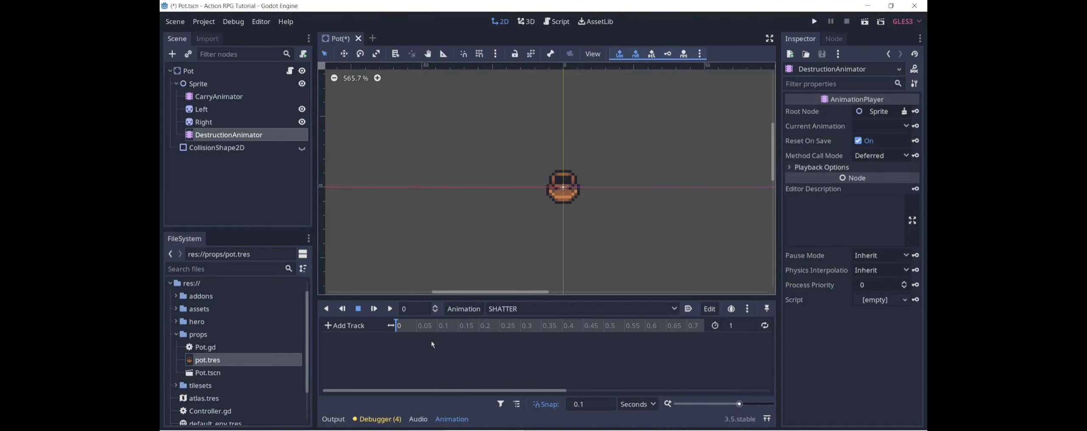
Step: Key Left and Right positions in SHATTER at 0 and 0.1 s, Left to x -8 and Right to x 8
left_click(201, 109)
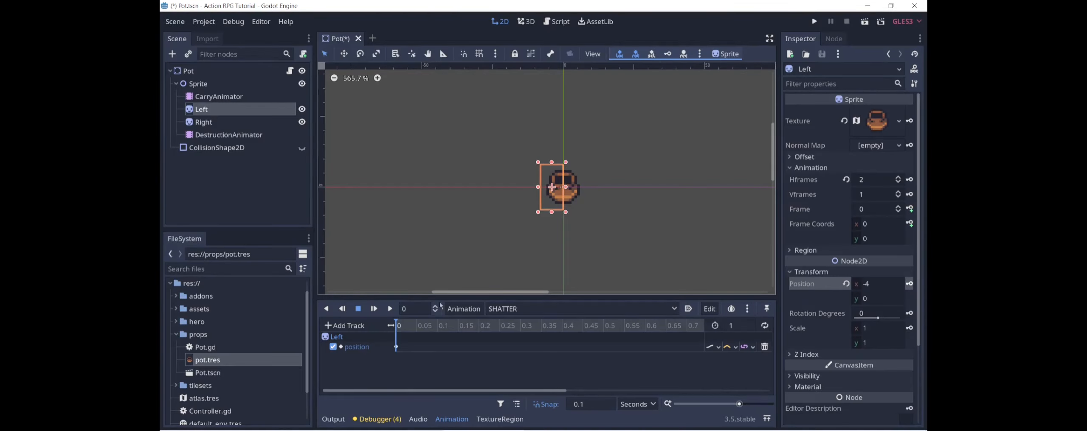
left_click(203, 122)
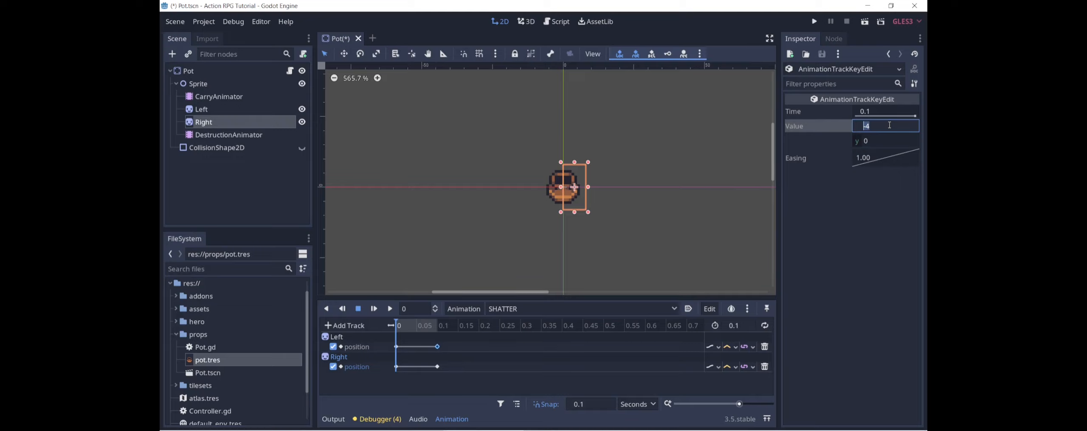
type("-8")
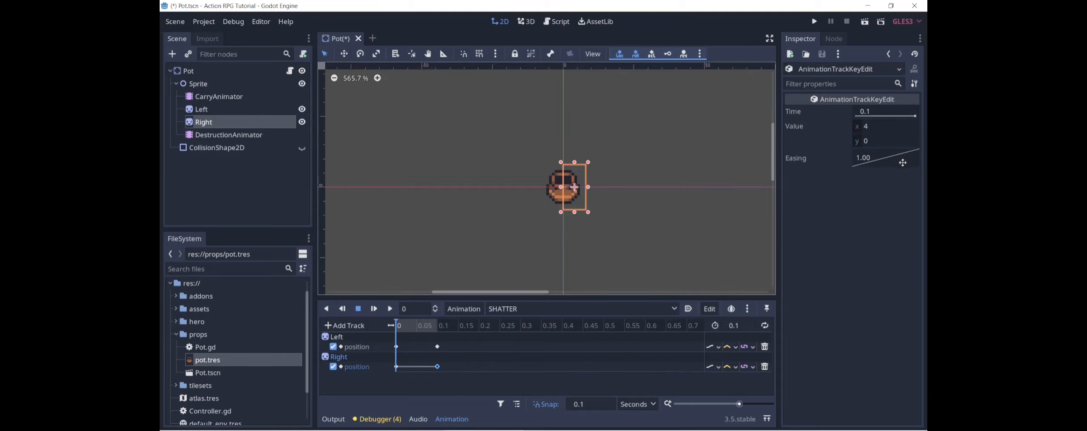
left_click(887, 127)
type("8")
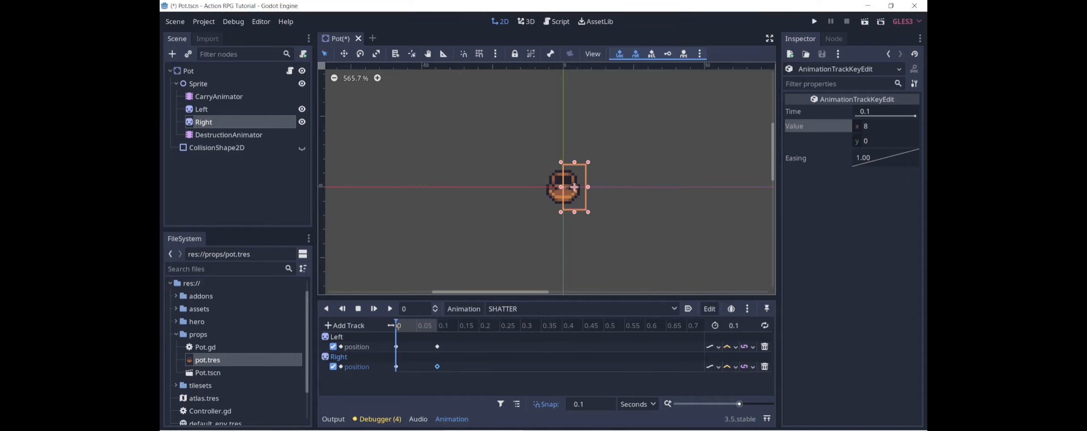
mouse_move(474, 263)
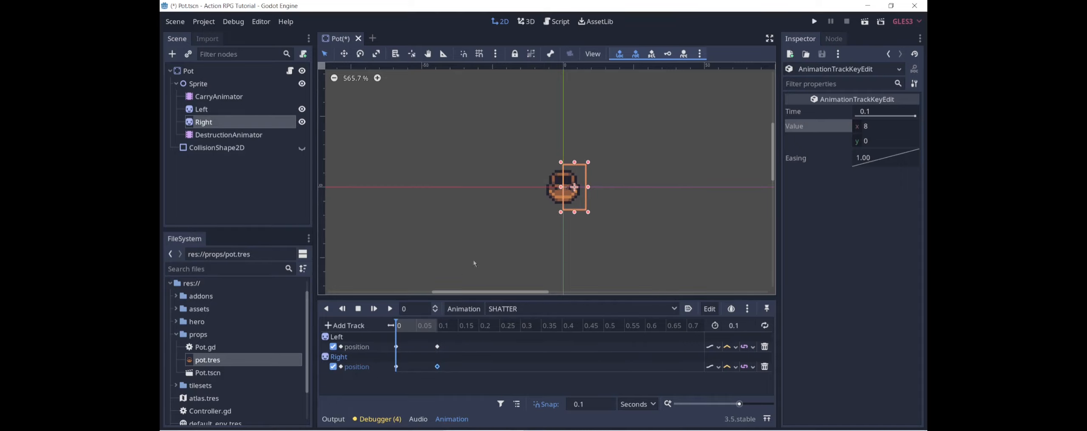
left_click(197, 84)
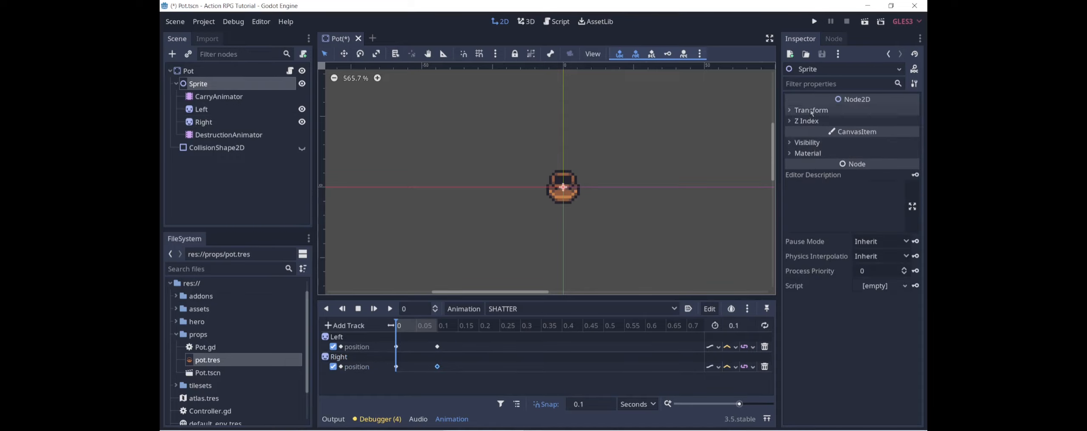
Step: Add a Sprite Modulate track keyed at 0 and 0.1 s, the 0.1 s key fully transparent
left_click(806, 142)
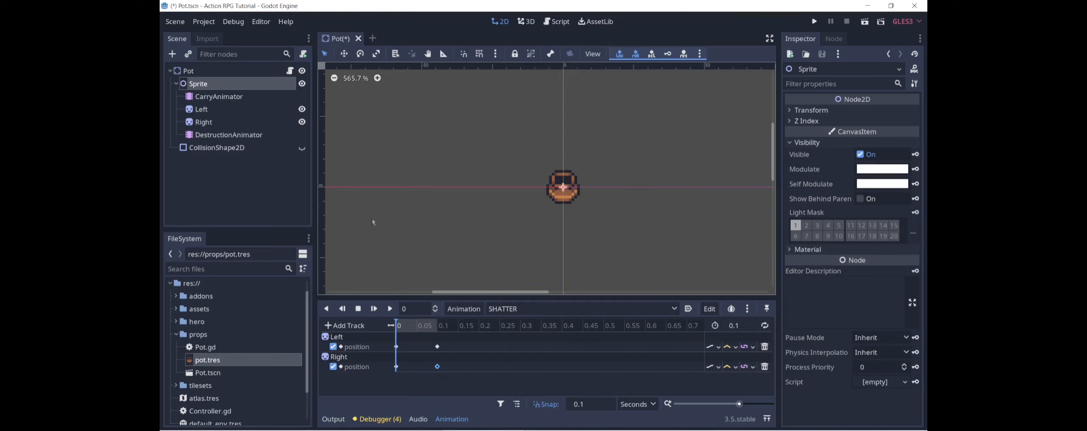
left_click(915, 169)
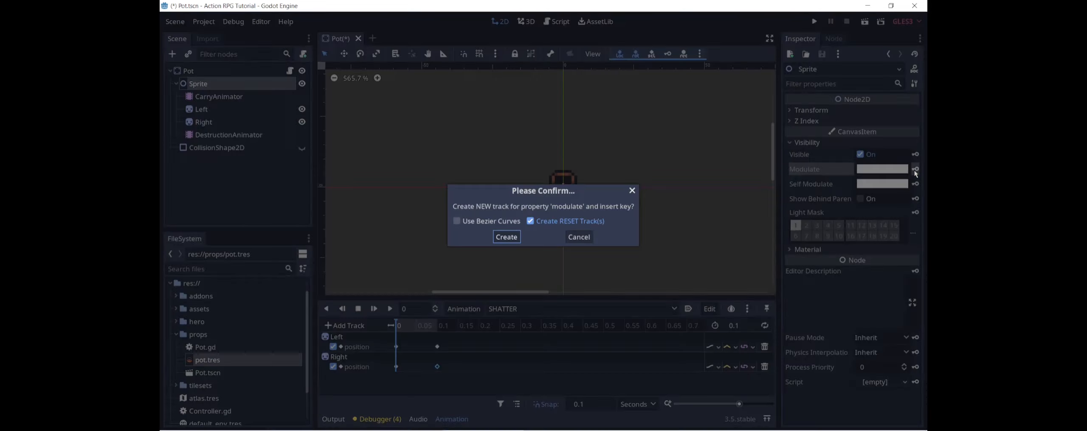
left_click(505, 236)
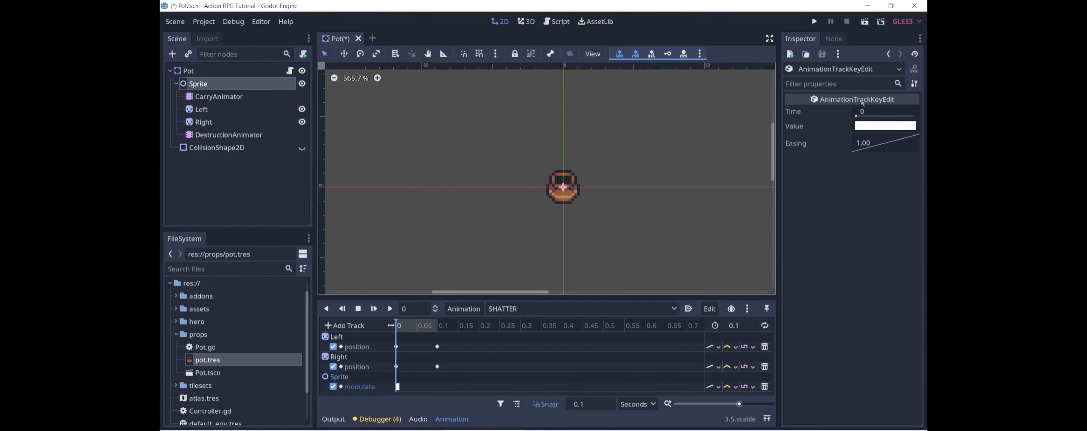
mouse_move(517, 381)
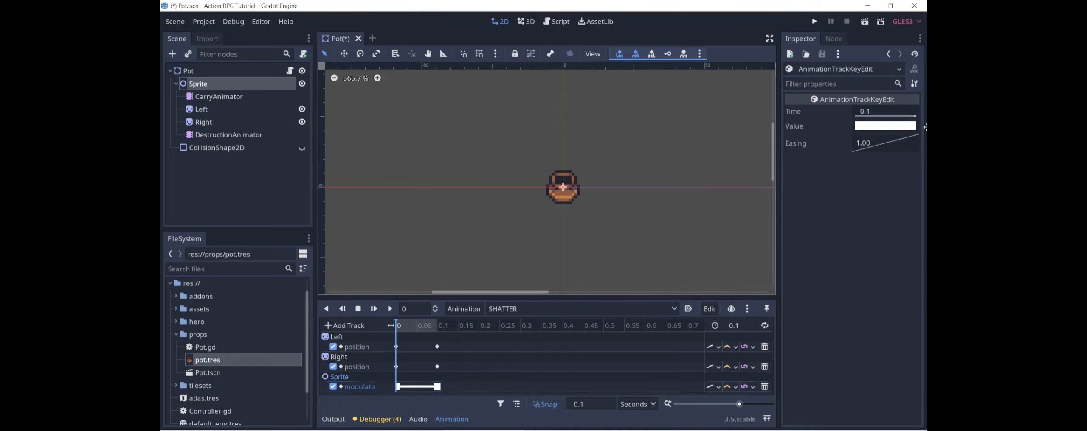
left_click(885, 125)
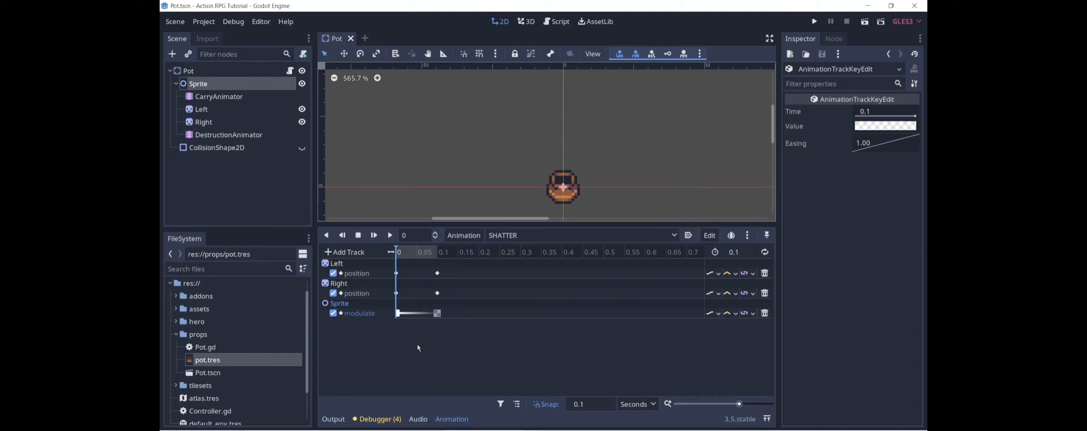
mouse_move(338, 340)
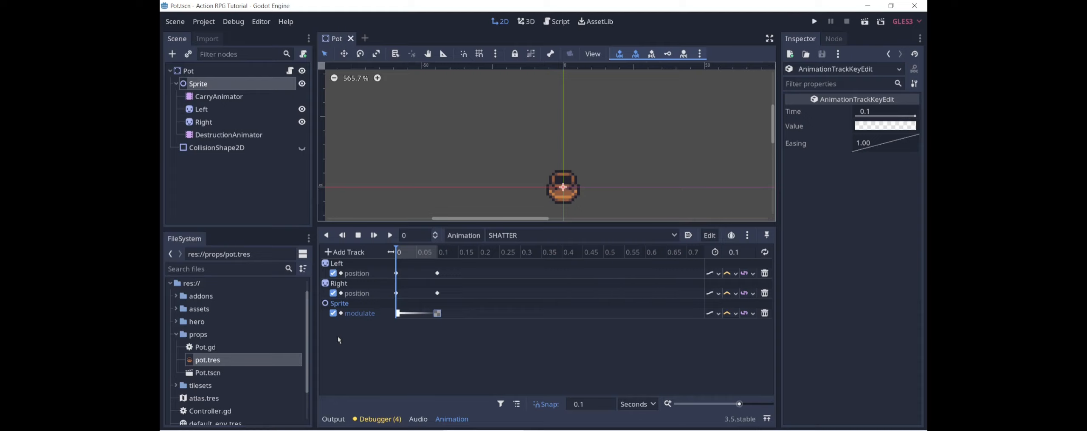
mouse_move(187, 69)
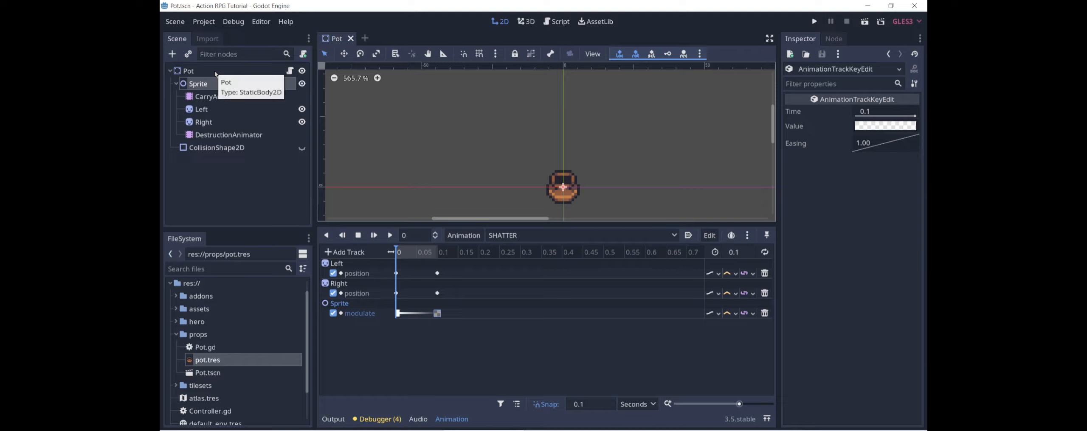
Step: Add a Pot call-method track to SHATTER that runs queue_free() at 0.1 seconds
left_click(346, 252)
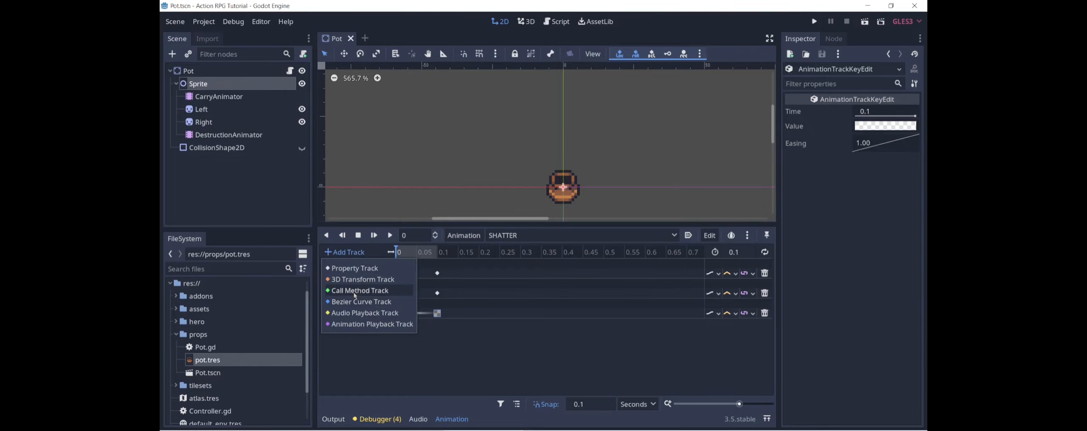
left_click(360, 290)
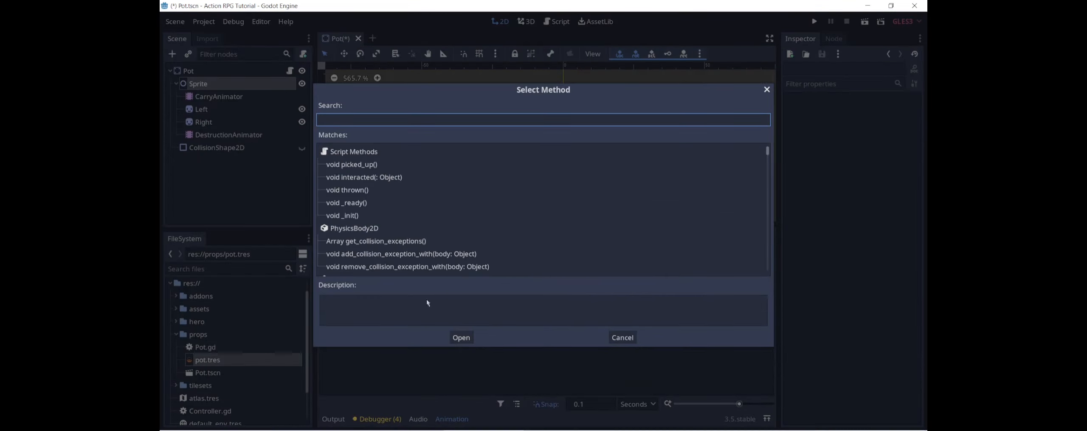
type("que")
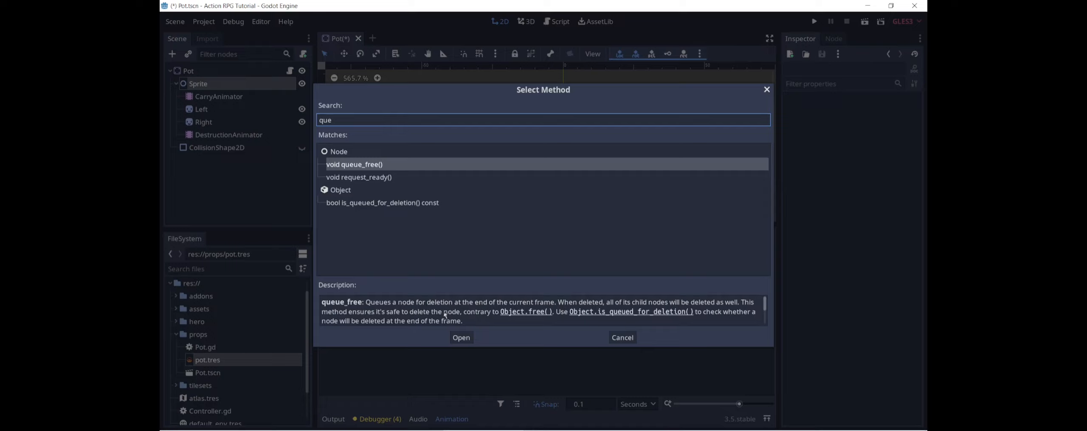
mouse_move(541, 313)
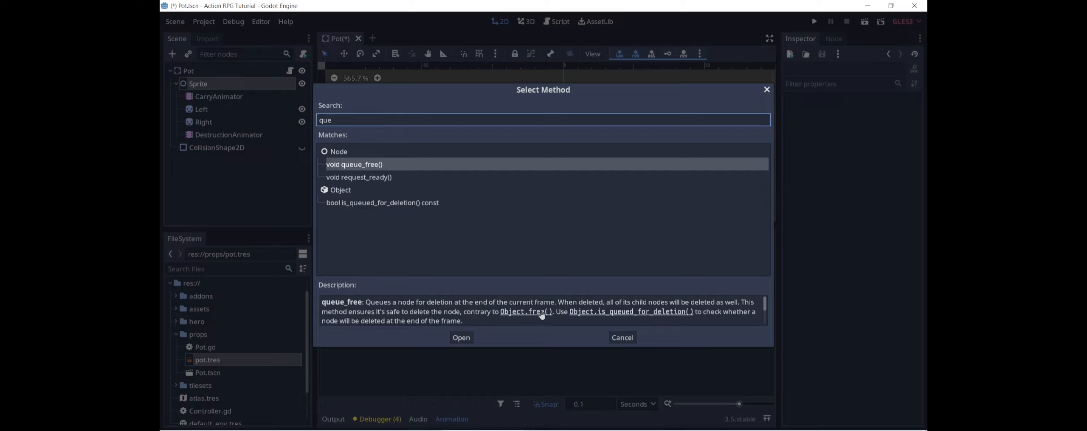
left_click(460, 338)
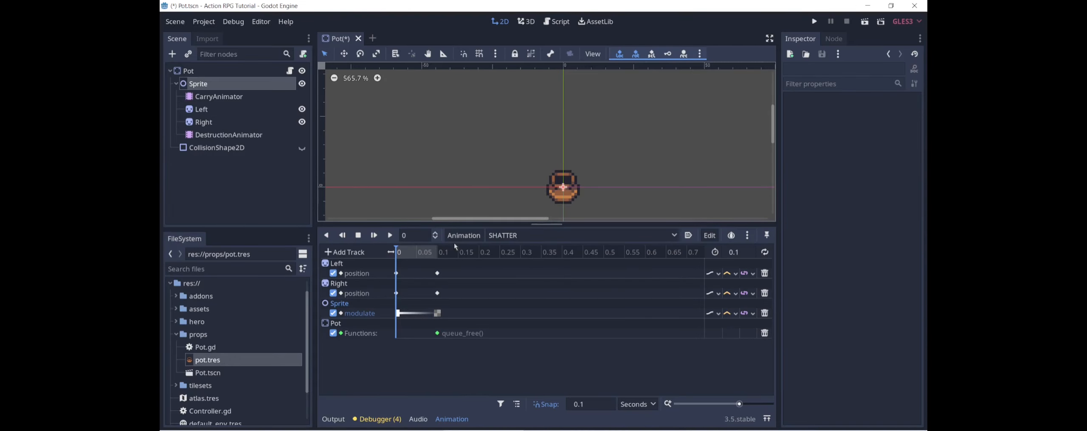
left_click_drag(501, 227, 501, 265)
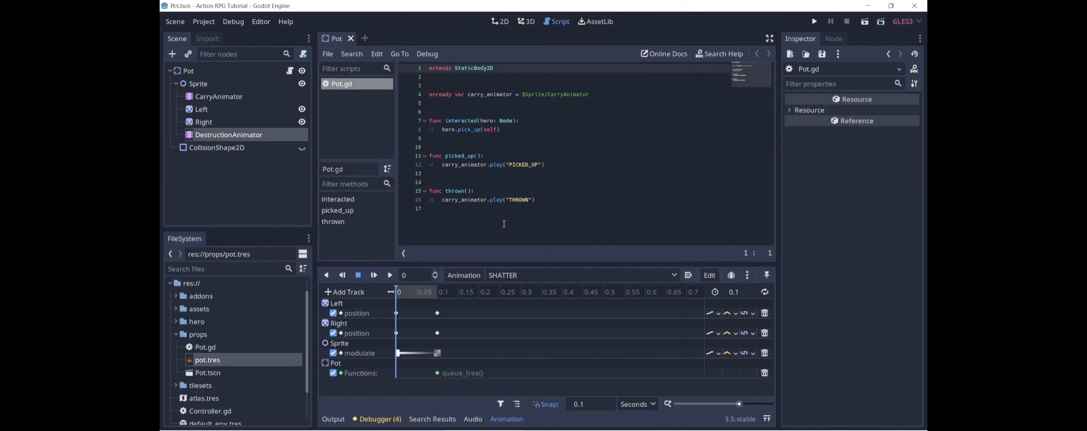
Step: Write func landed() calling destruction_animator.play("SHATTER") in Pot.gd and save it
type("func")
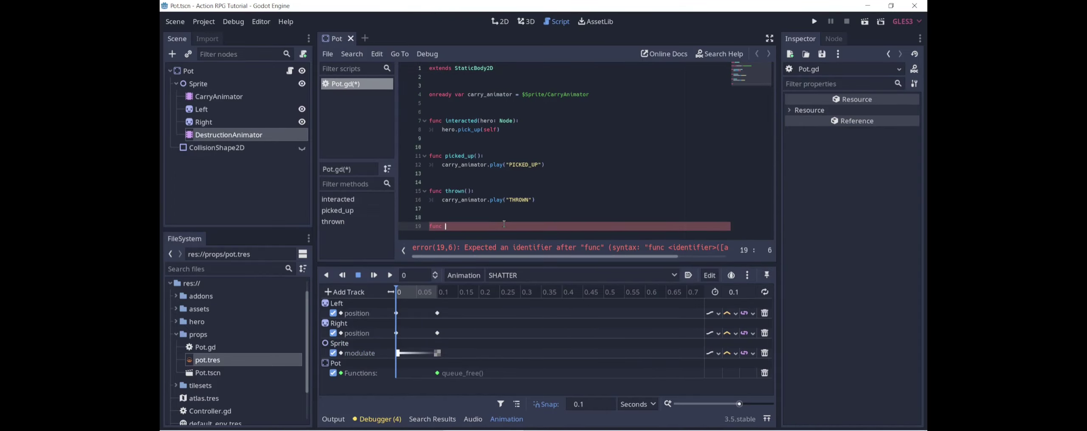
type("landed():")
type("destruction_animator")
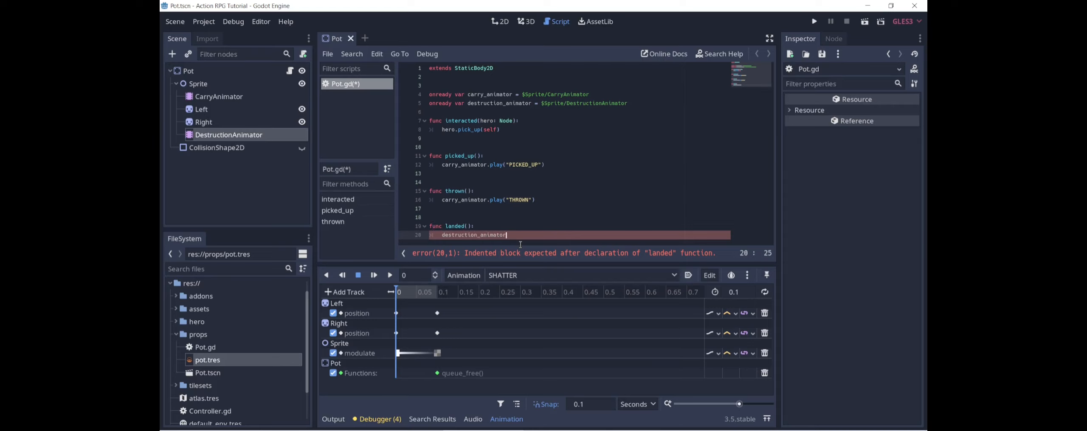
type(".play(\"SHATTER")
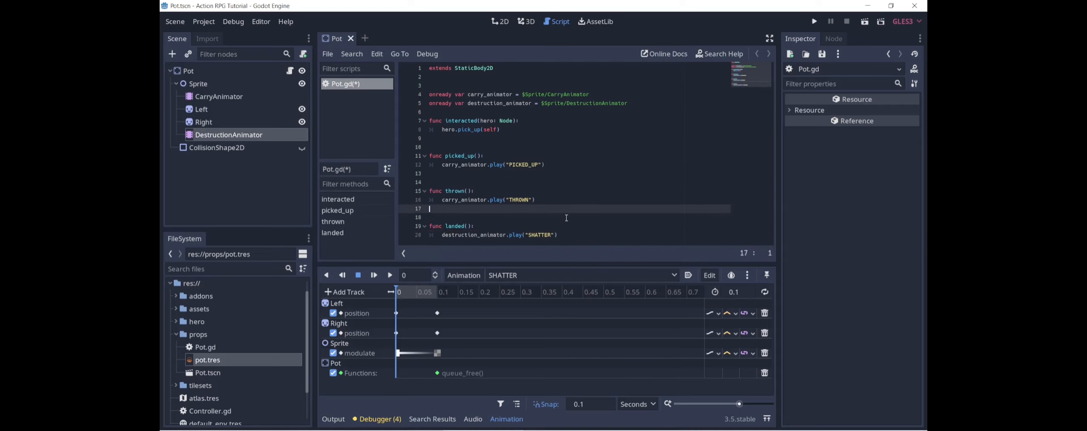
key("ctrl+s")
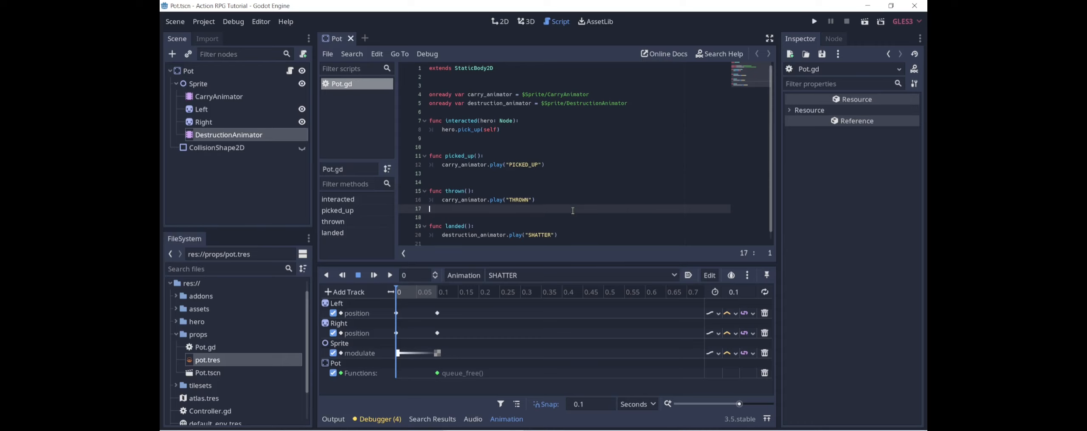
left_click(218, 97)
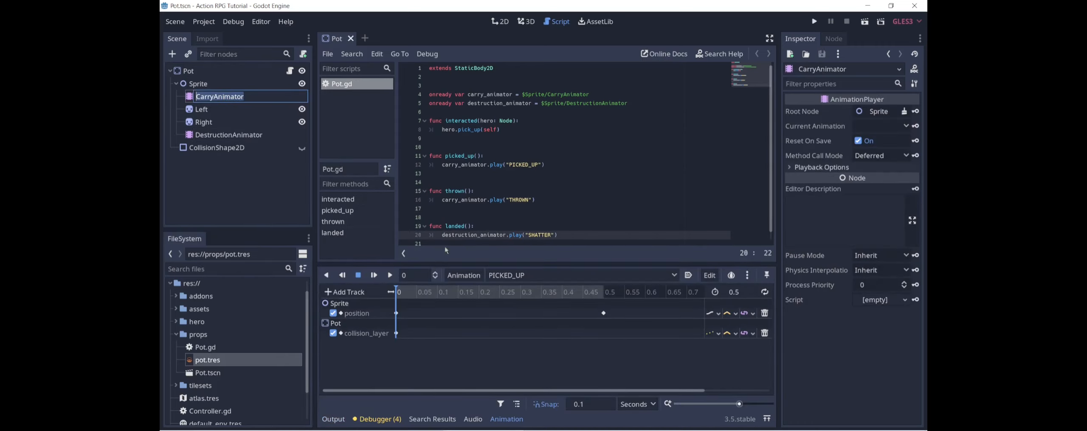
Step: Show CarryAnimator's THROWN animation and begin adding a call-method track to it
left_click(580, 275)
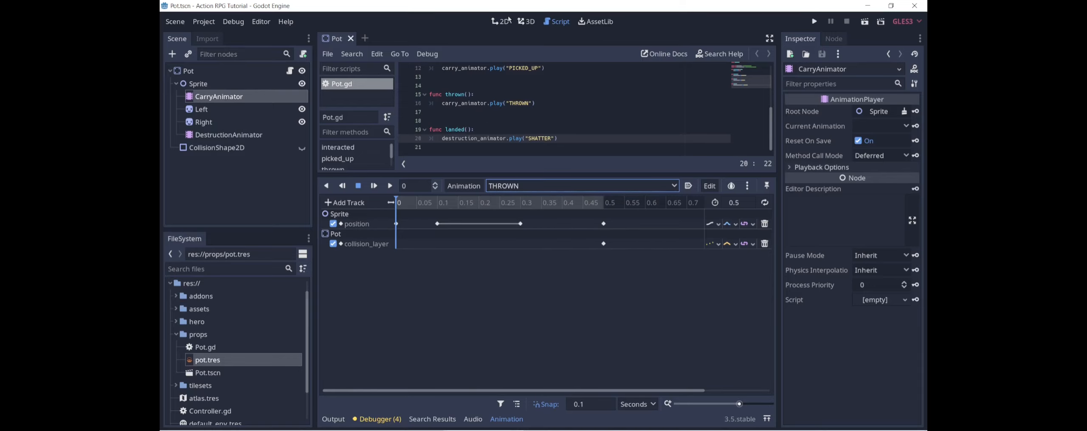
left_click(500, 21)
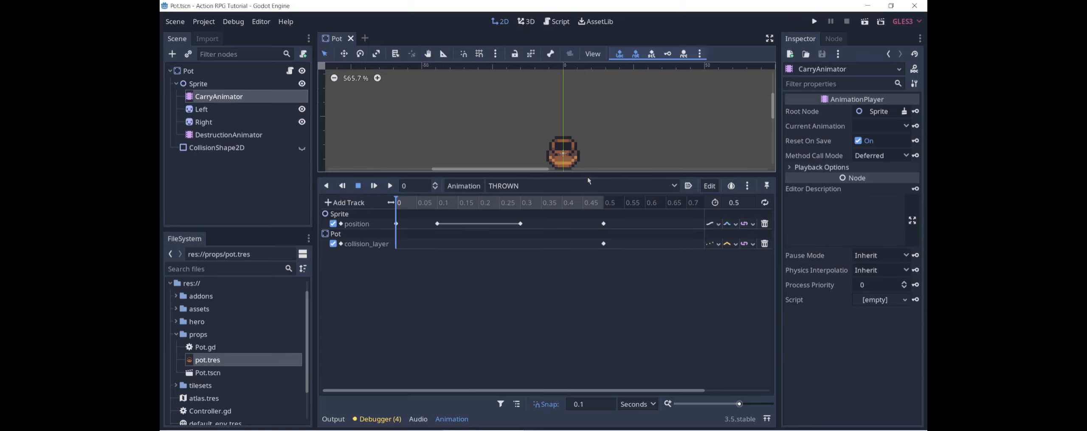
left_click(346, 202)
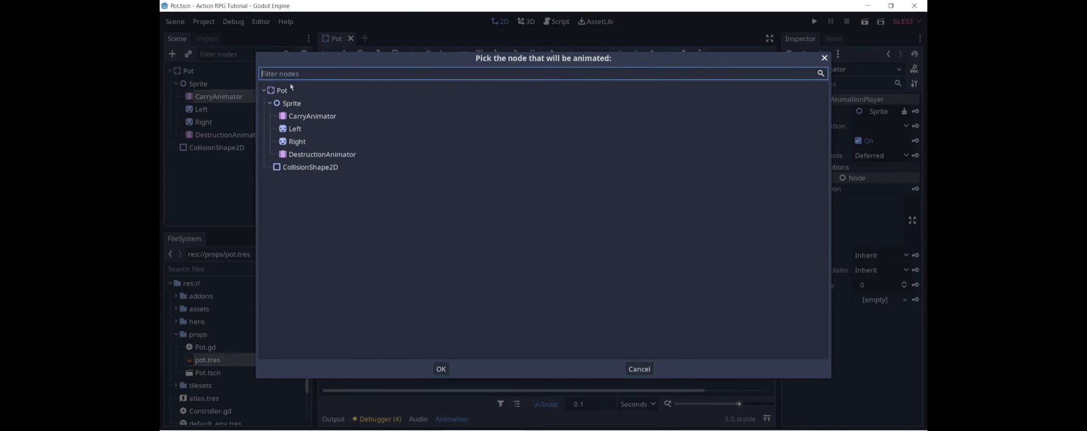